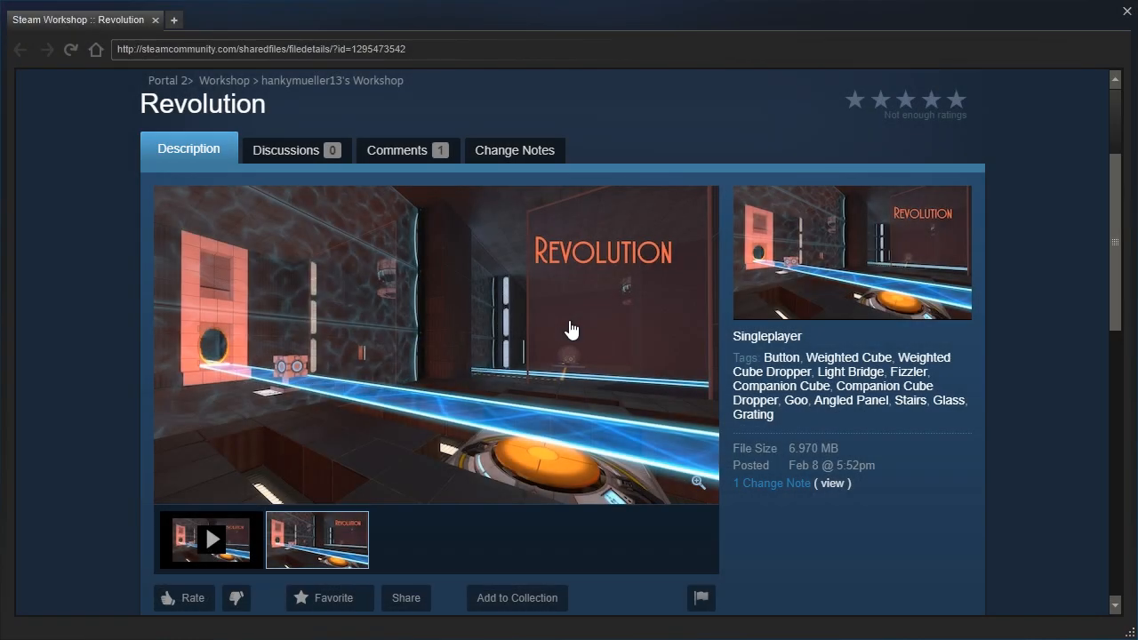
mouse_move(96, 314)
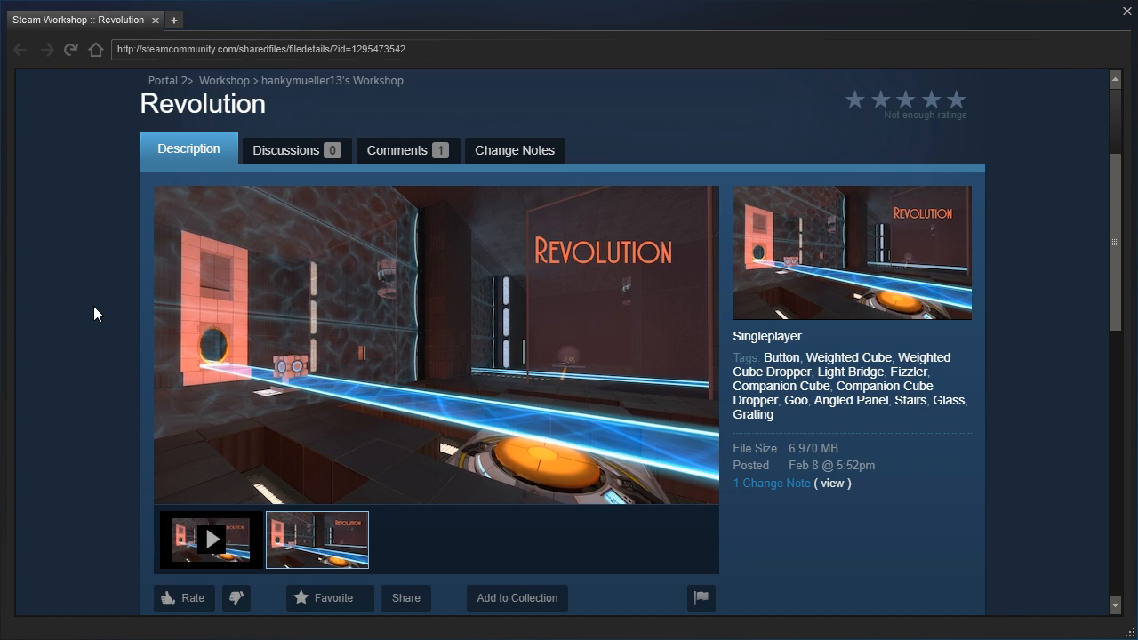
- Use the red pedestal button to drop a Weighted Companion Cube near the floor button
scroll("down", 3)
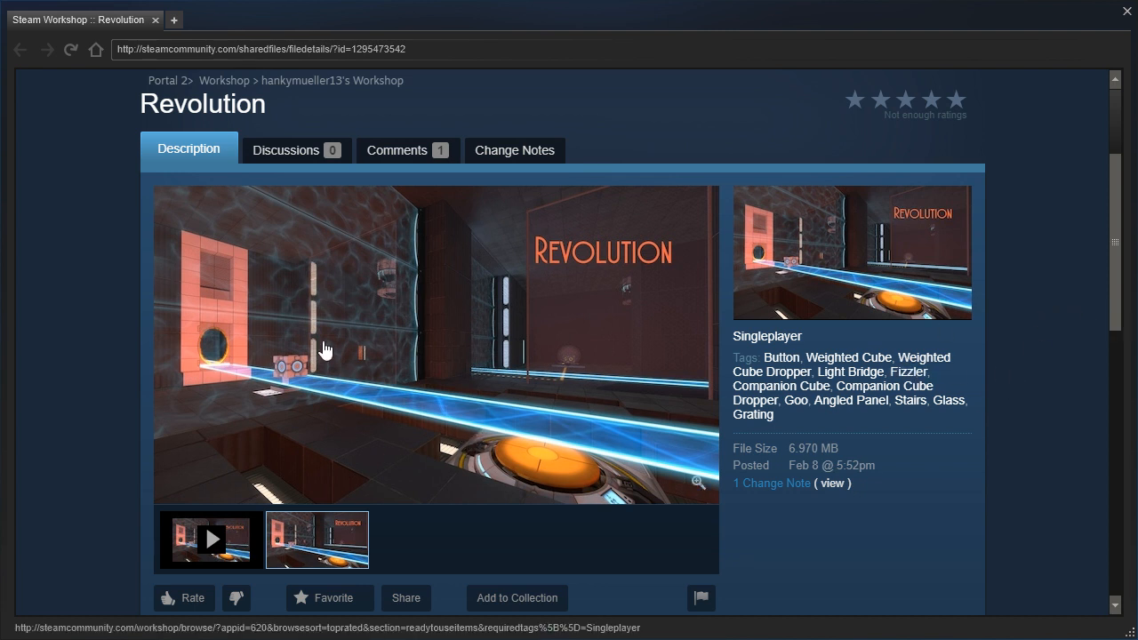
scroll("down", 3)
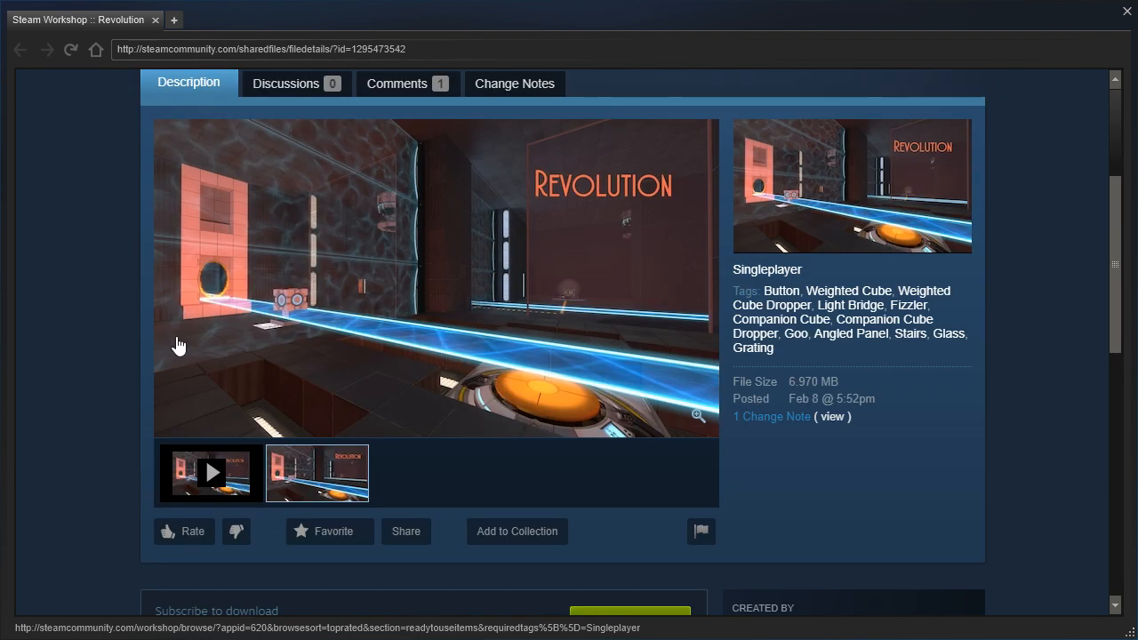
scroll("down", 3)
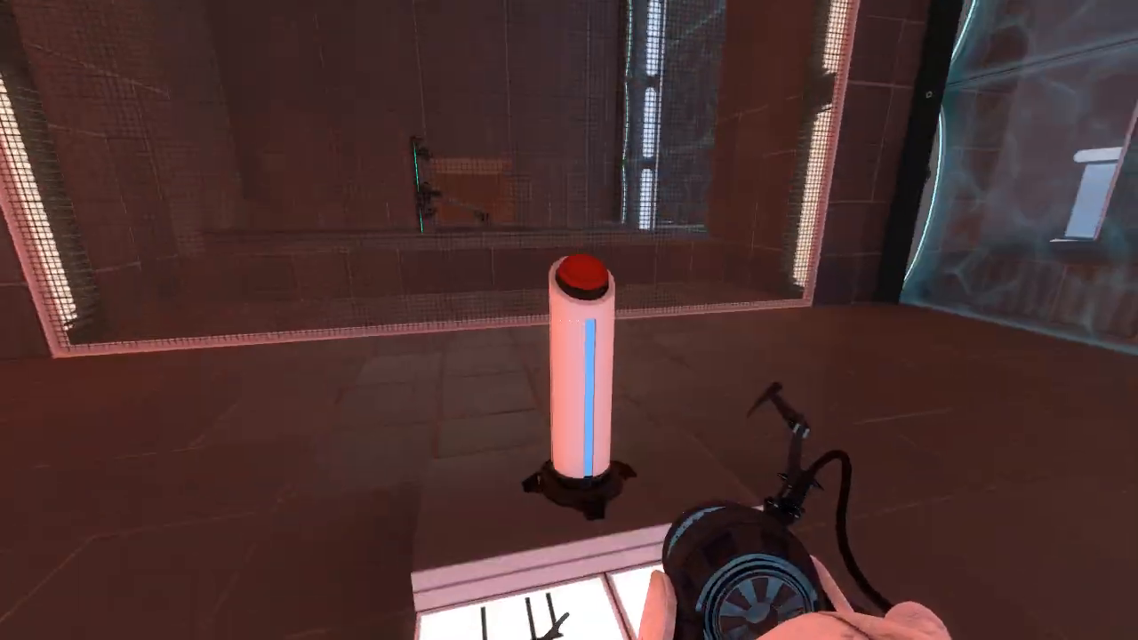
left_click(578, 275)
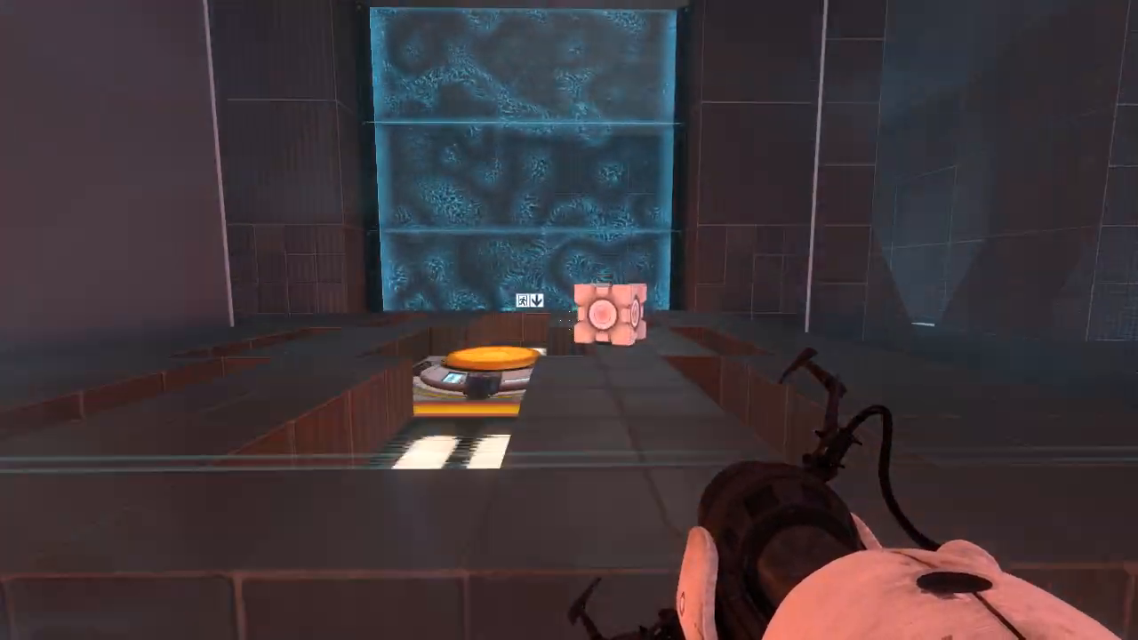
mouse_move(569, 320)
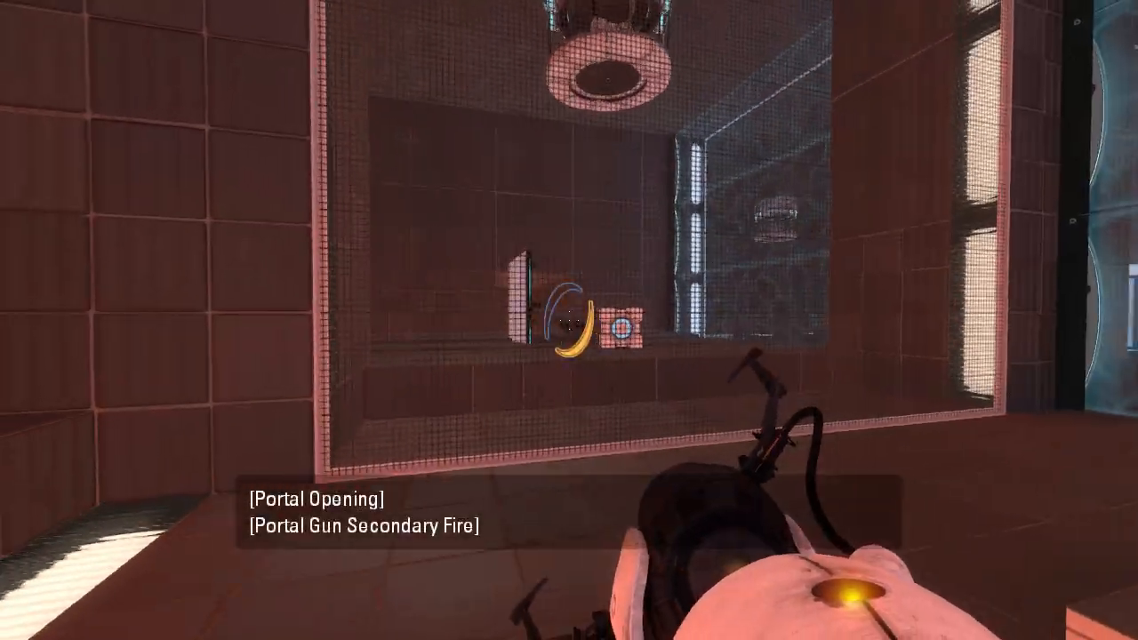
- Fire the orange portal through the mesh grating onto the far wall across from the cube
left_click(569, 320)
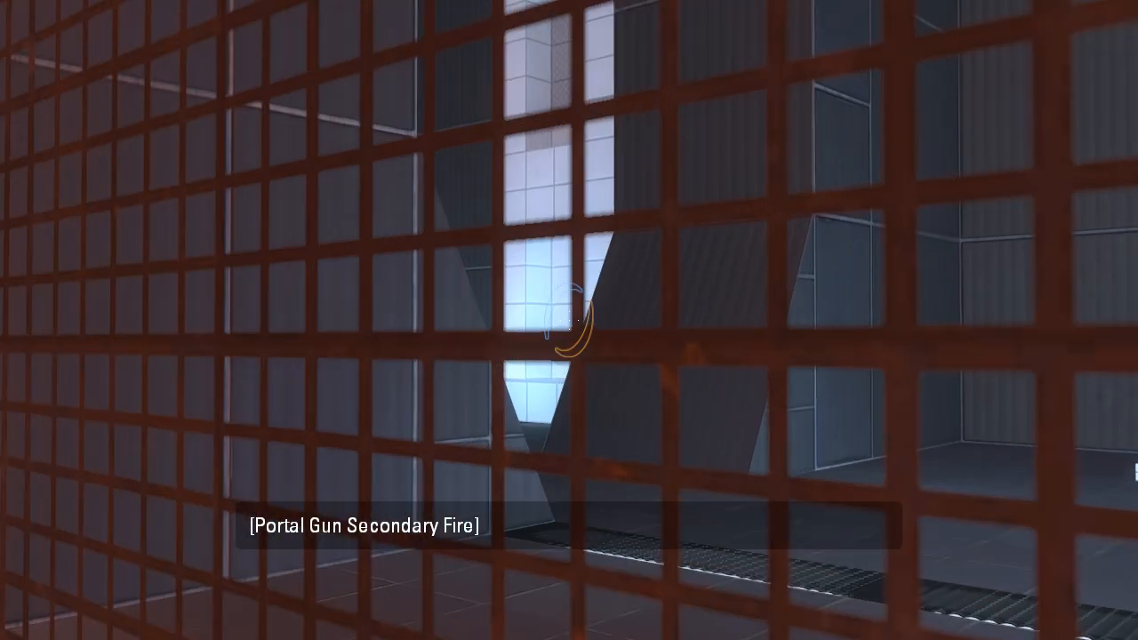
- Return through the portal to the brown room beside the cube and pedestal button
left_click(569, 321)
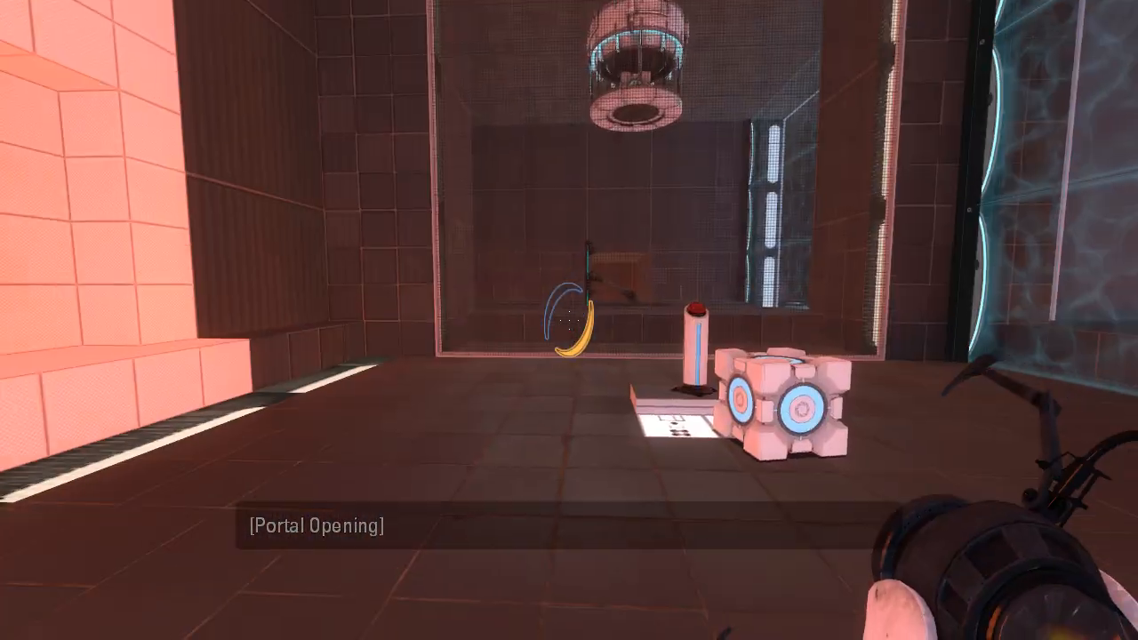
left_click(569, 320)
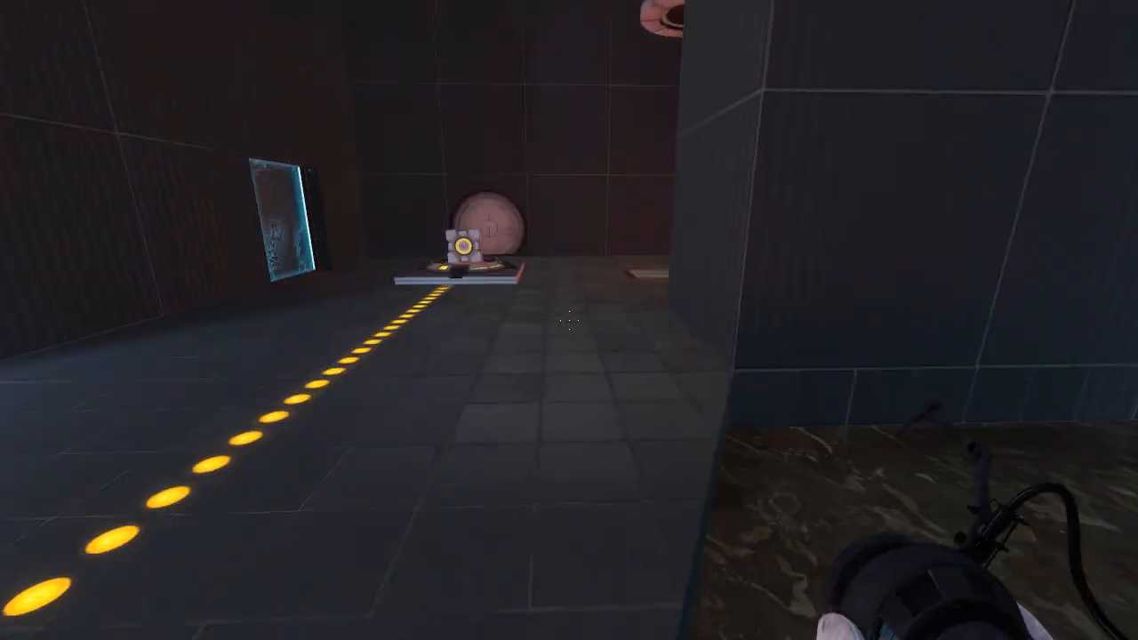
mouse_move(570, 320)
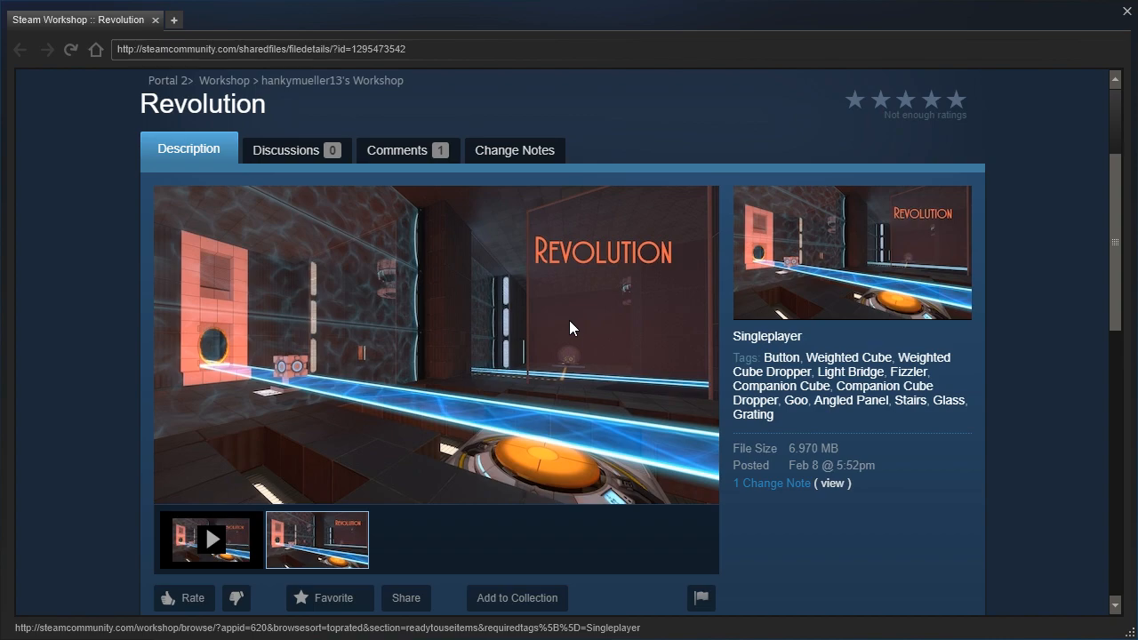
- Scroll the Revolution Workshop page down to its description
scroll("down", 3)
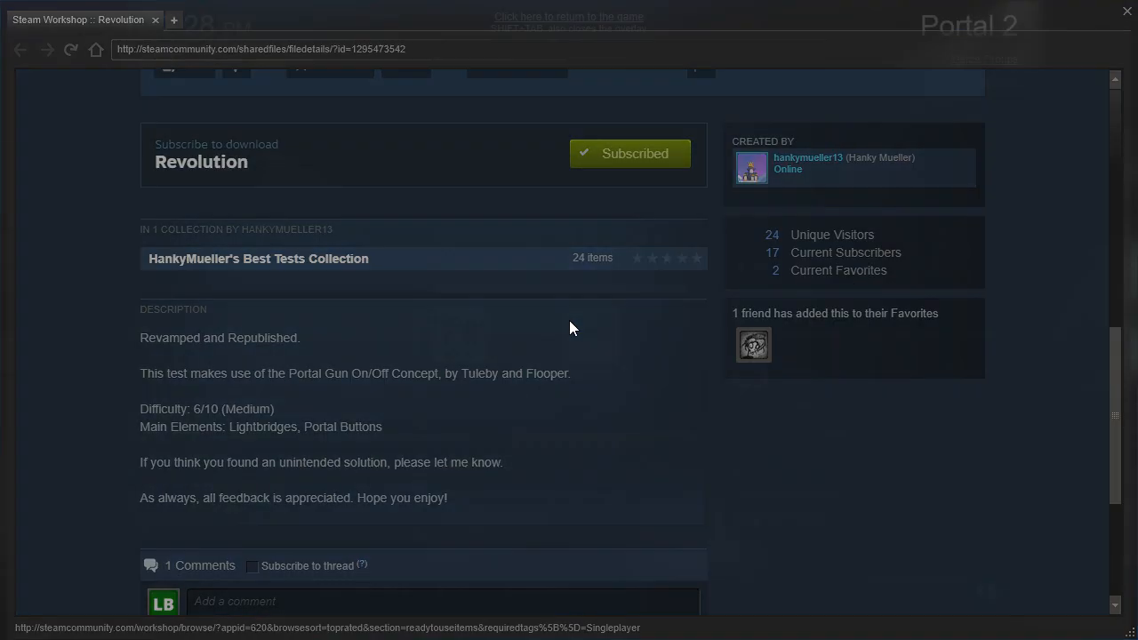